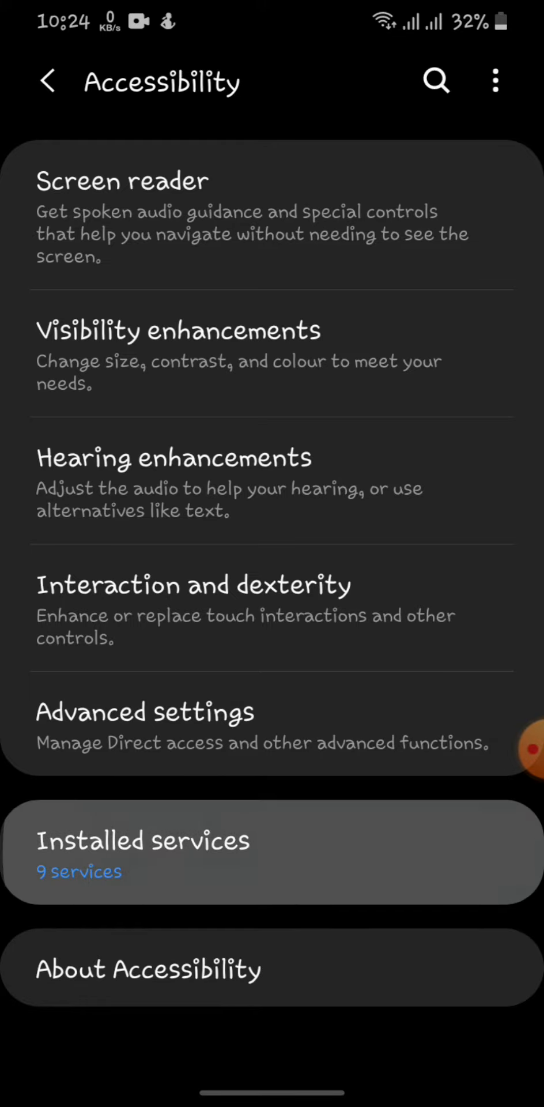
View Installed services in Accessibility and enter the Dynamic Island service entry showing On
left_click(141, 849)
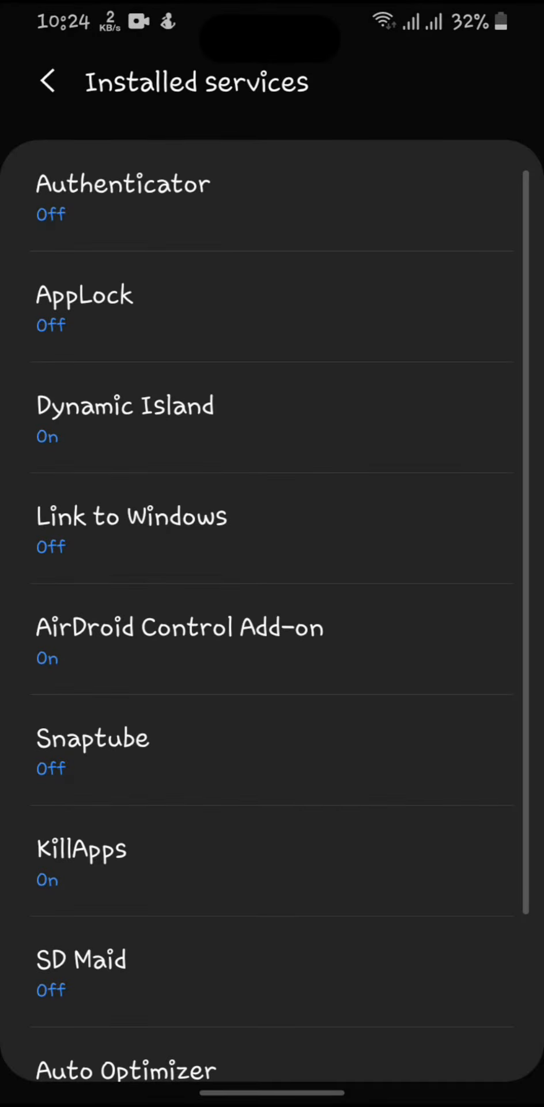
left_click(51, 81)
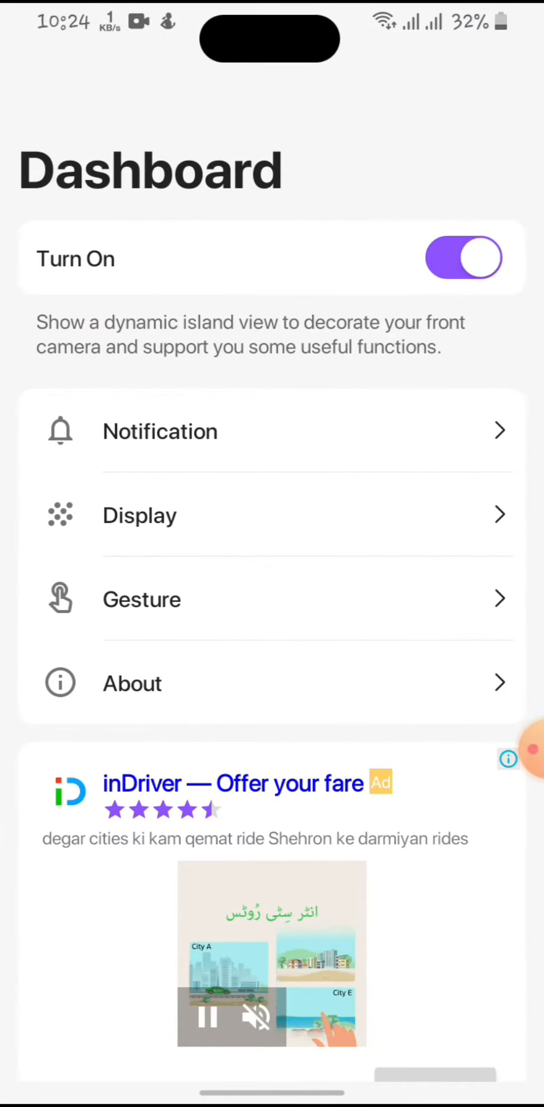
left_click(160, 431)
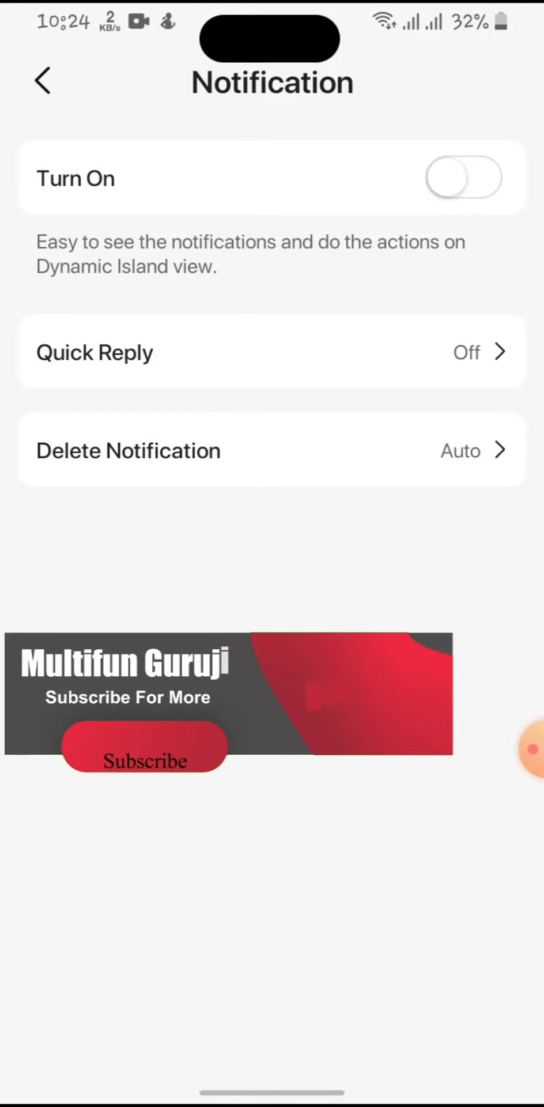
left_click(468, 183)
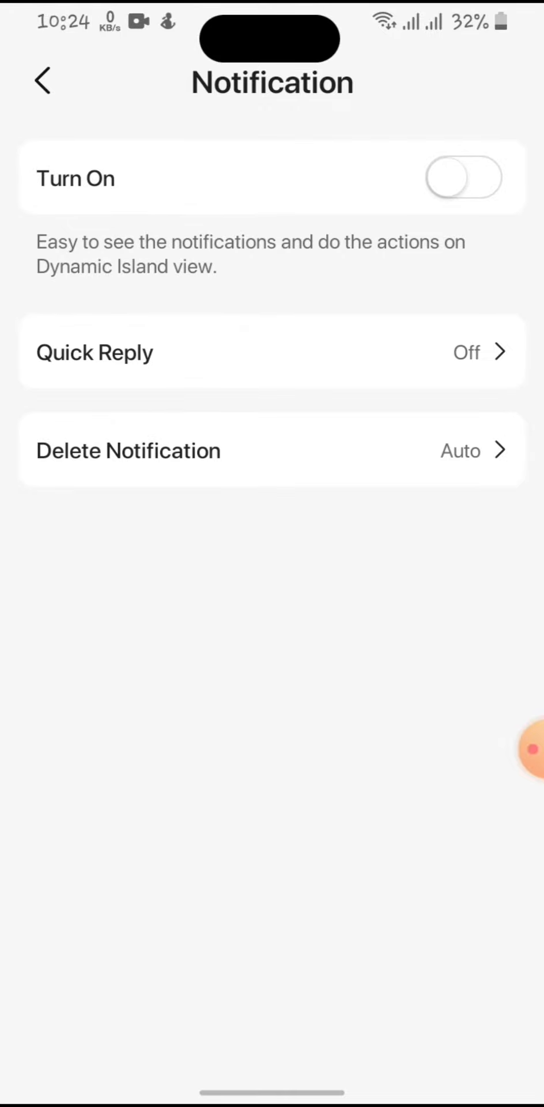
left_click(108, 353)
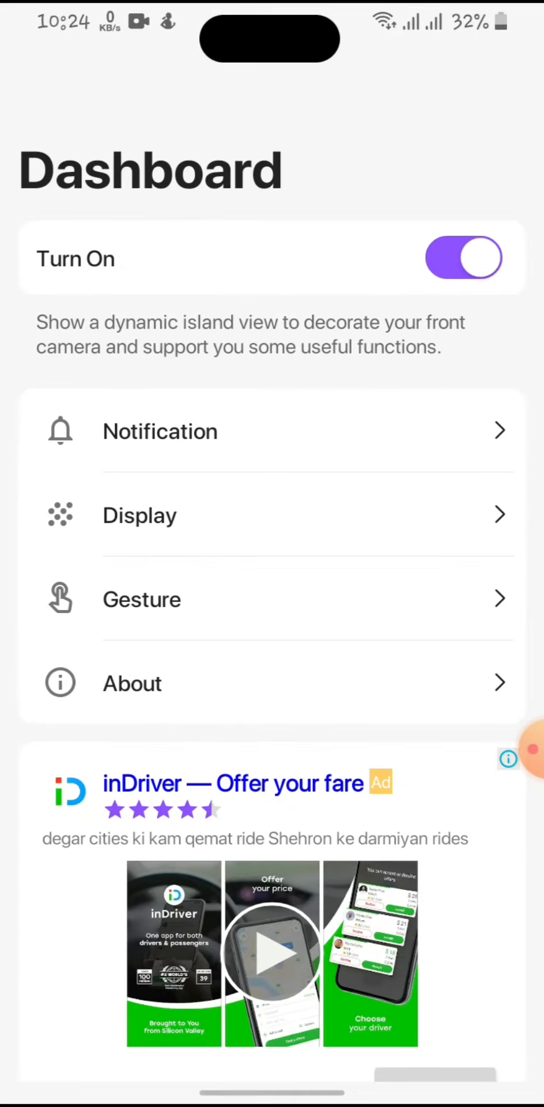
Review gesture settings: Long Touch on, Swipe Left volume down, Swipe Right volume up, then return
left_click(139, 515)
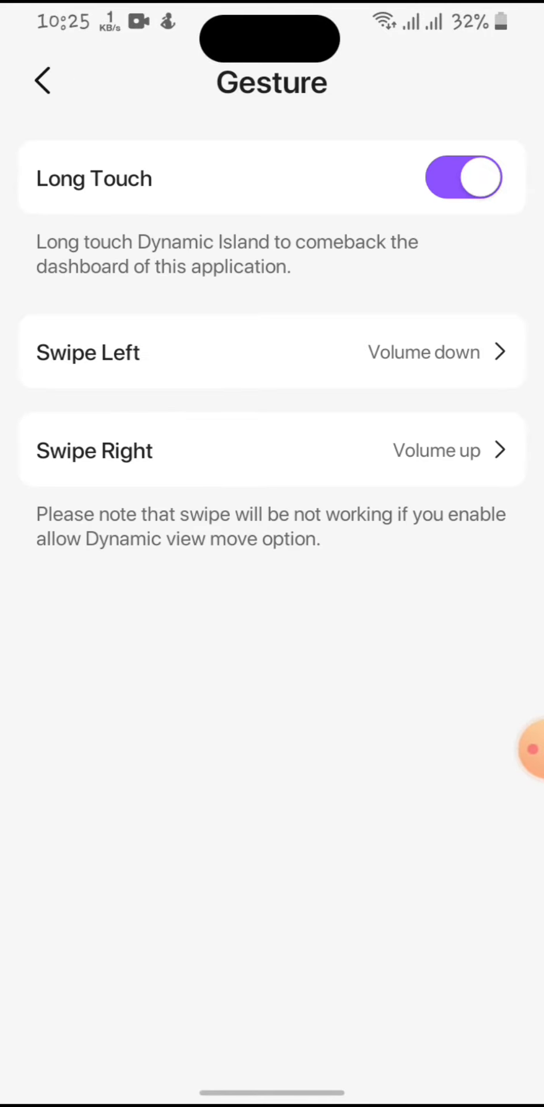
left_click(102, 353)
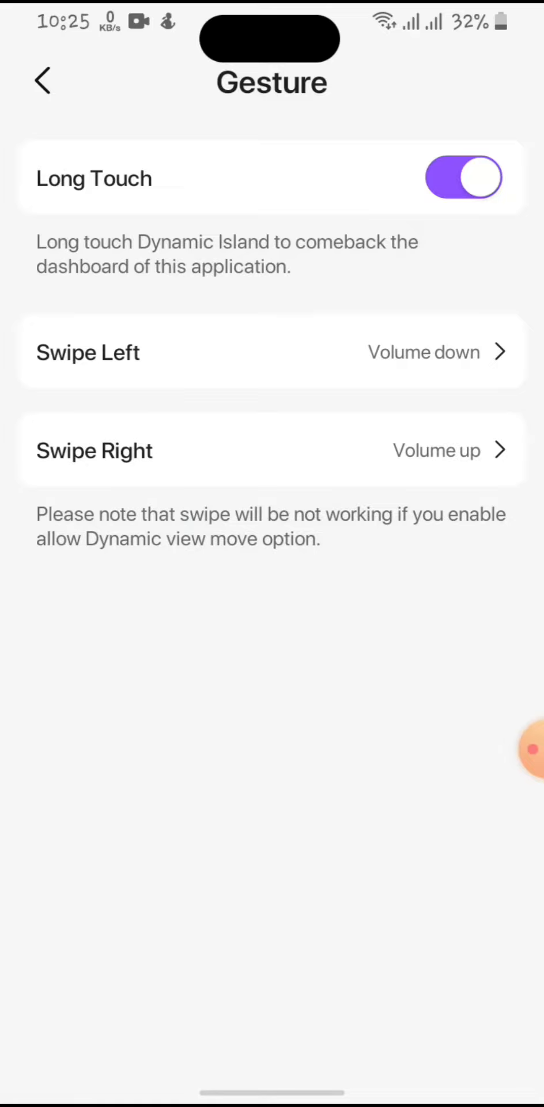
left_click(41, 80)
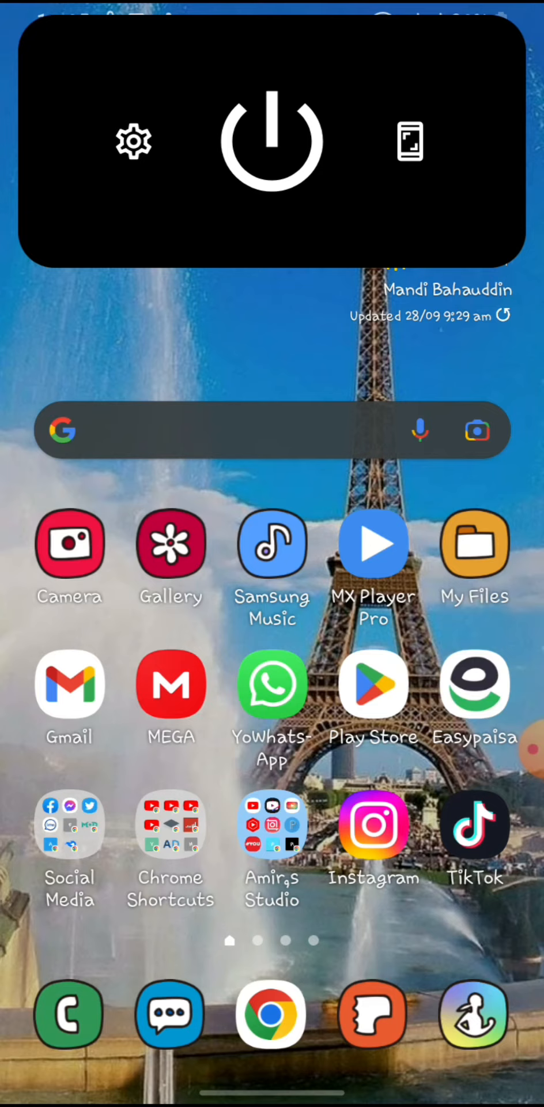
Capture a screenshot from the island, then delete it via the saved banner and confirm
left_click(138, 143)
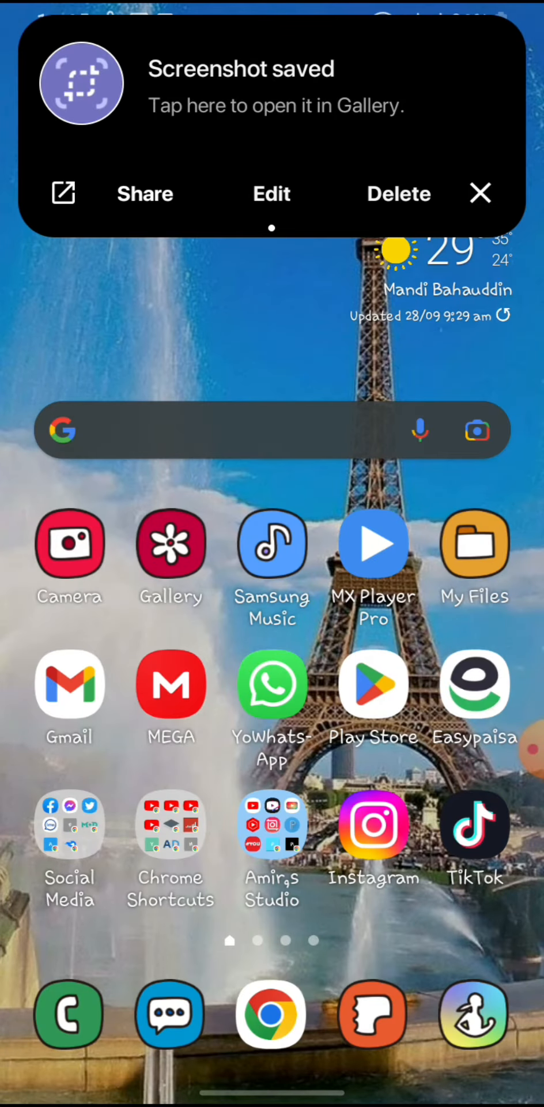
left_click(400, 194)
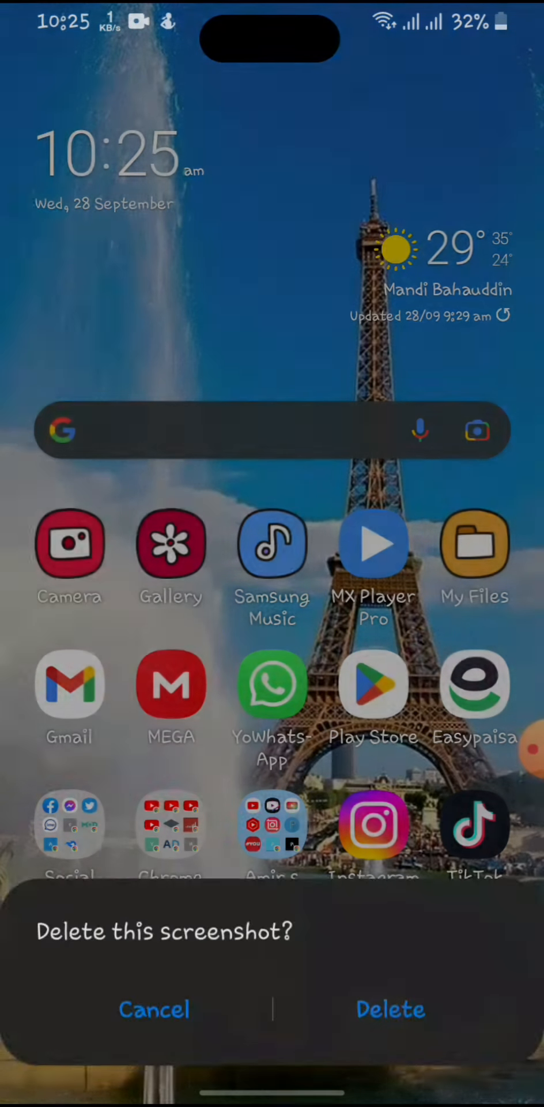
left_click(154, 1010)
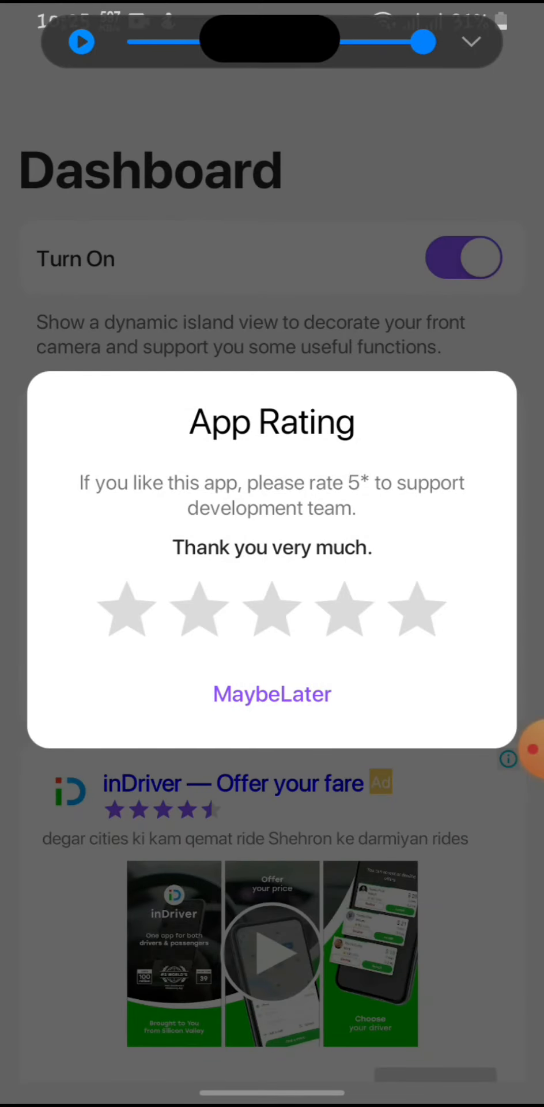
Choose MaybeLater on the App Rating dialog over the dashboard
left_click(271, 694)
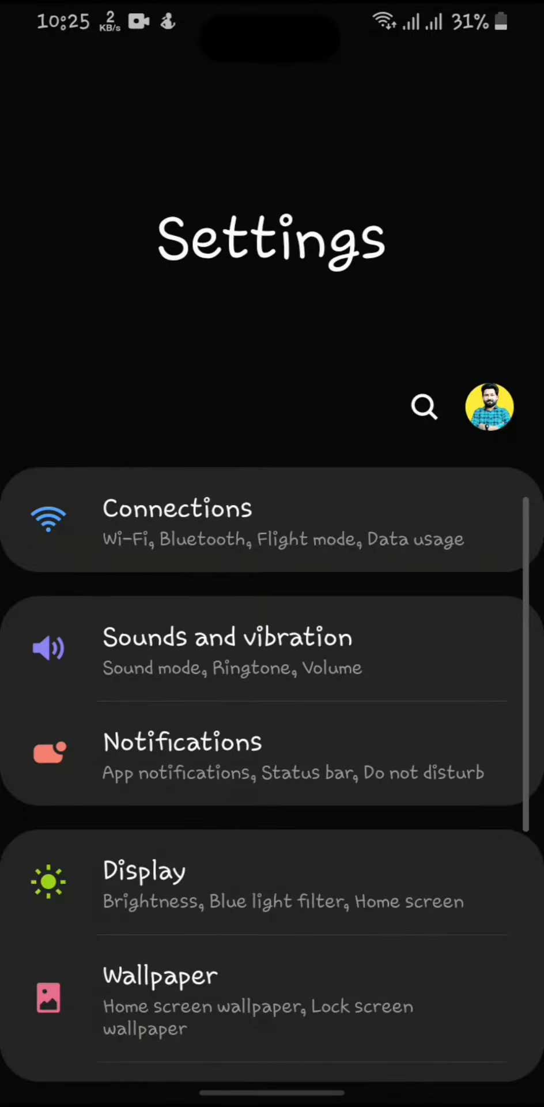
Return to the home screen and switch the display off using the island's power icon
key("HOME")
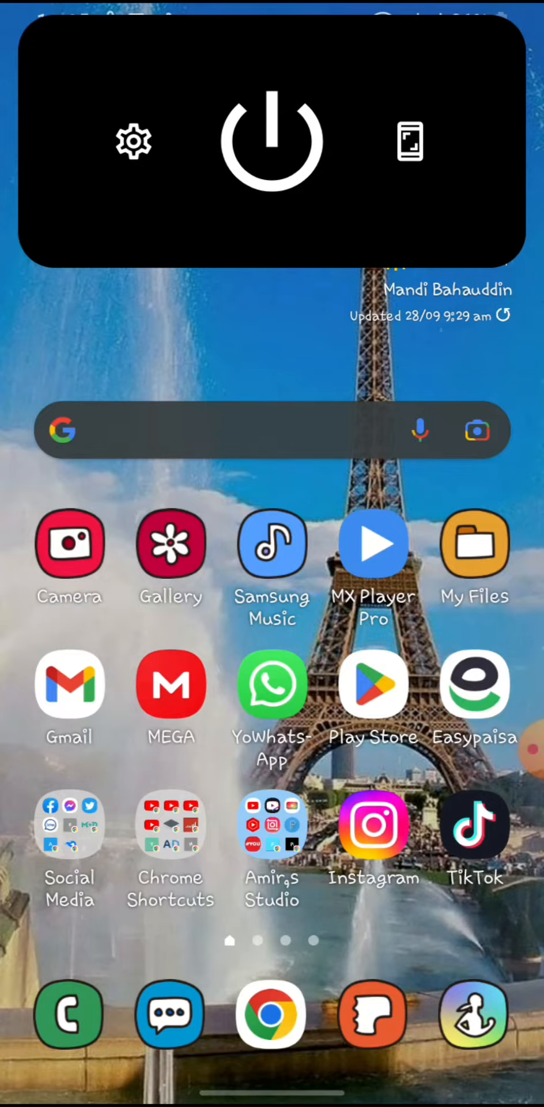
left_click(271, 142)
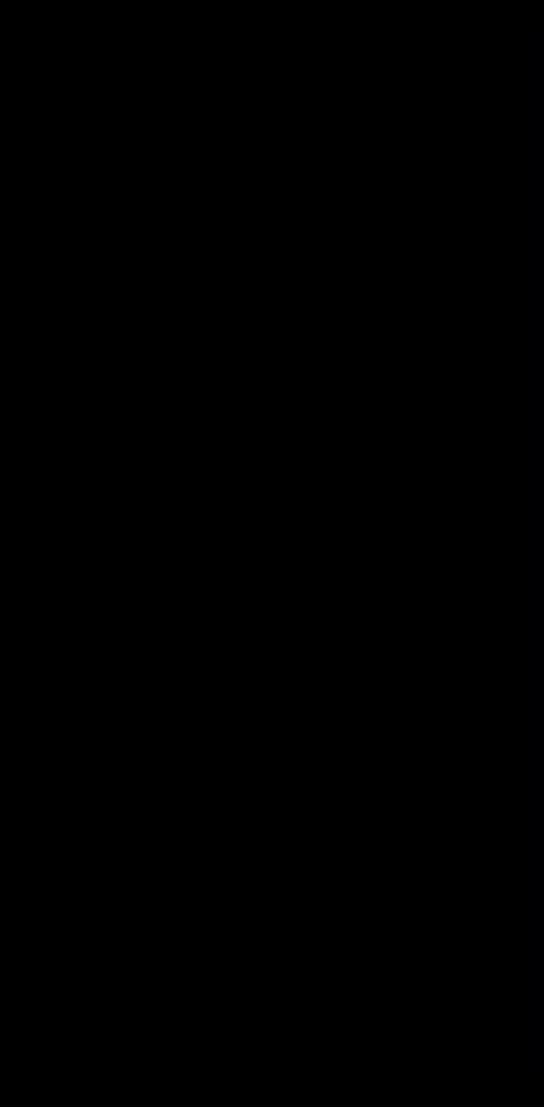